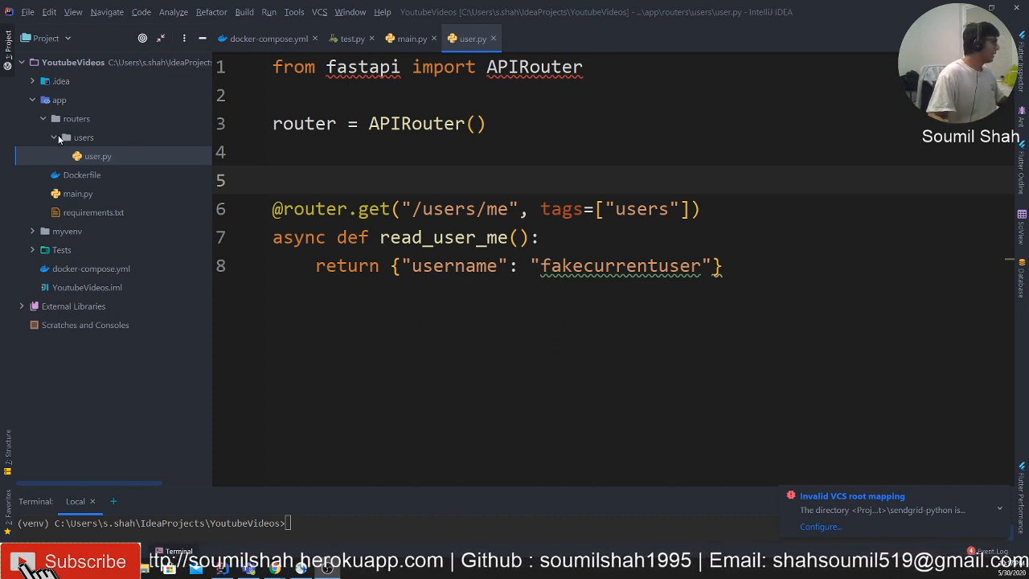
- Collapse and re-expand the app folder, then close user.py so main.py stays in focus
{"action": "left_click", "coordinate": [32, 99]}
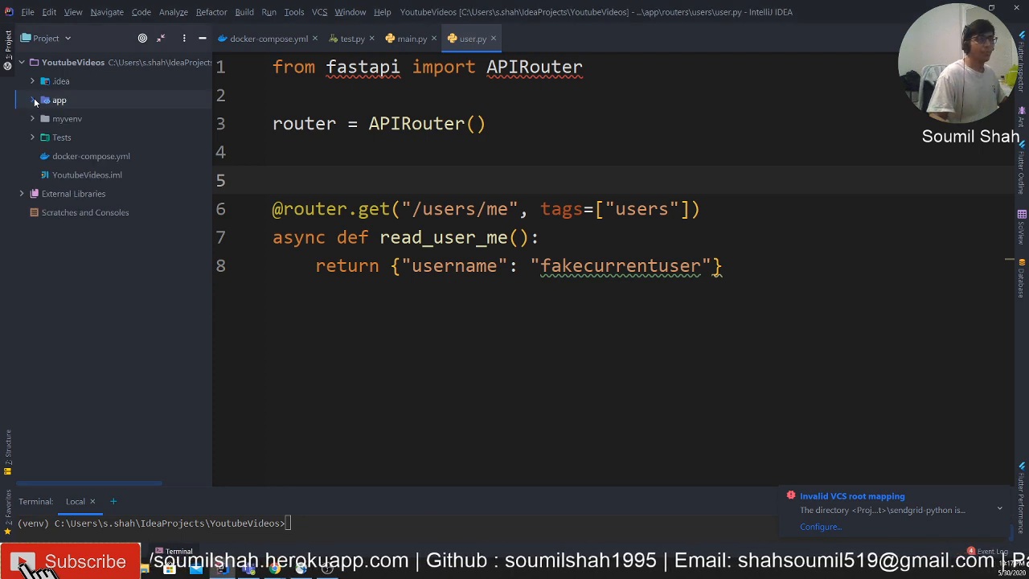
{"action": "left_click", "coordinate": [32, 100]}
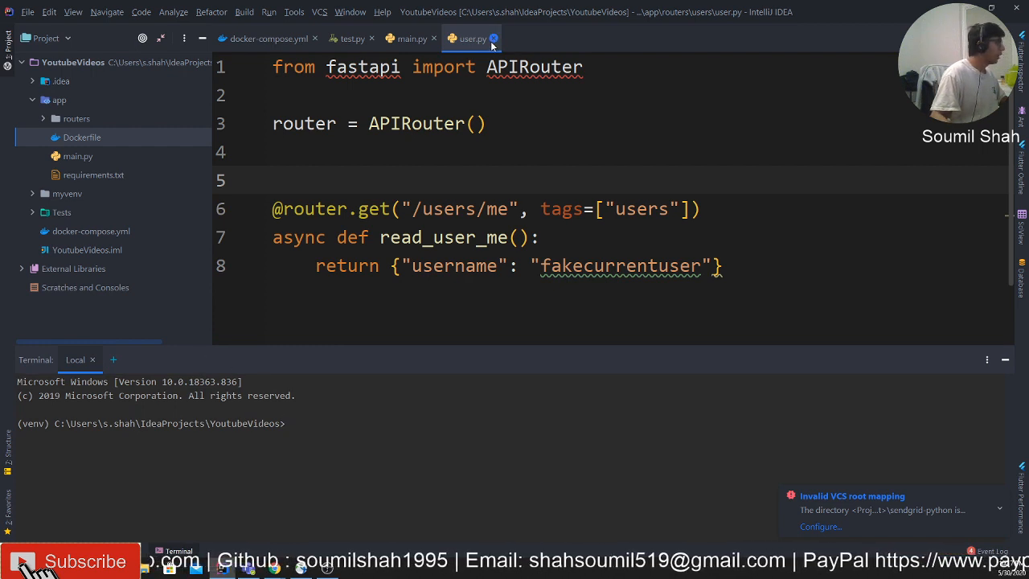
{"action": "left_click", "coordinate": [267, 39]}
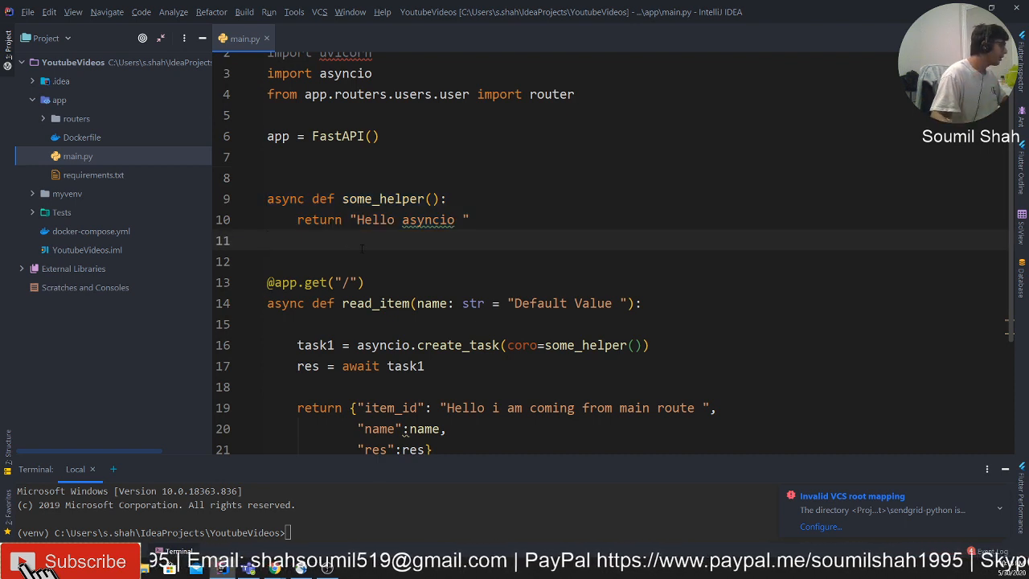
- Scroll through main.py and highlight the create_task call in the asyncio helper route
{"action": "scroll", "scroll_direction": "up", "scroll_amount": 3}
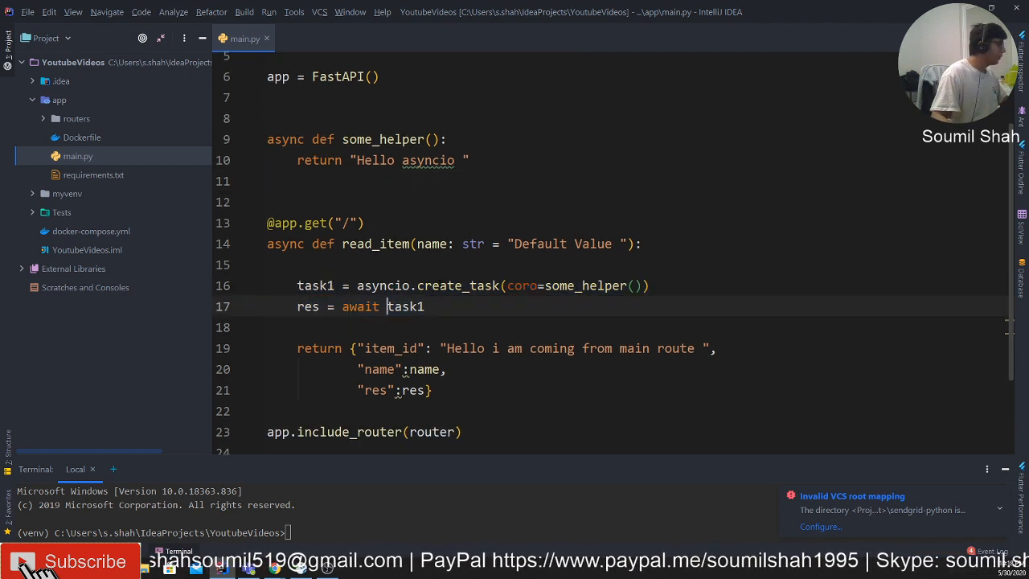
{"action": "double_click", "coordinate": [458, 286]}
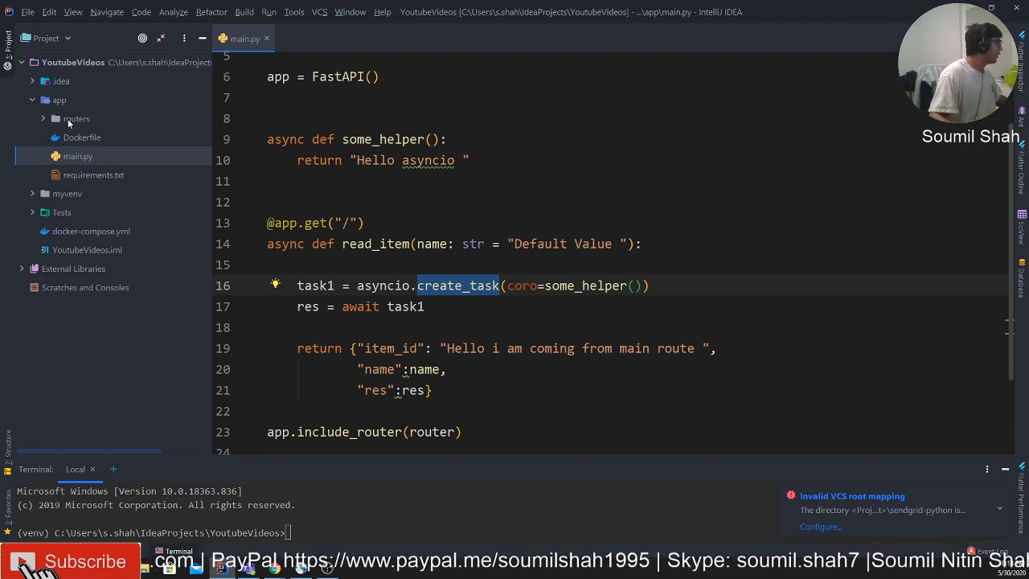
- Expand app > routers > users in the Project tree to reveal the users package contents
{"action": "left_click", "coordinate": [32, 100]}
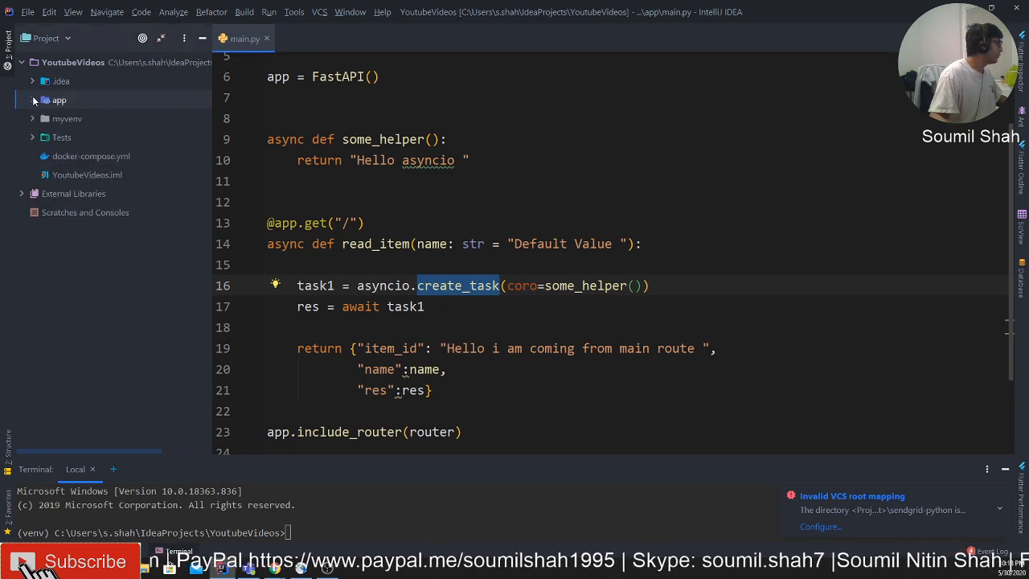
{"action": "left_click", "coordinate": [58, 100]}
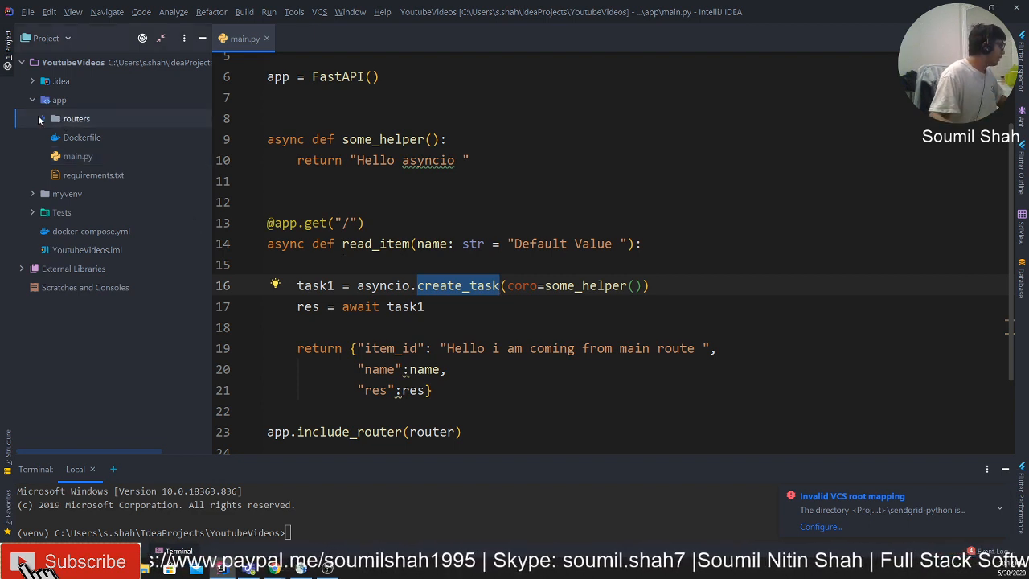
{"action": "left_click", "coordinate": [41, 119]}
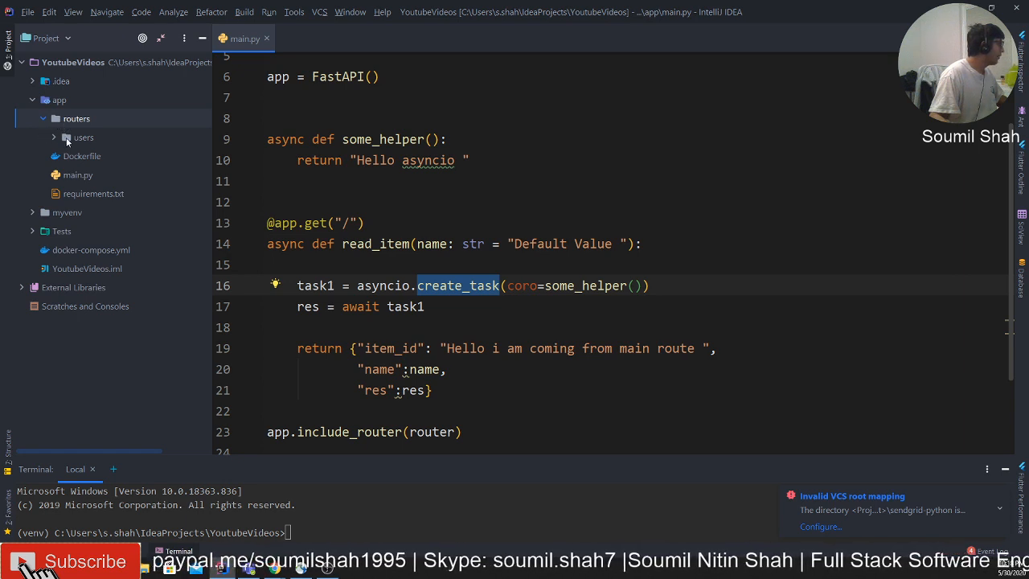
{"action": "left_click", "coordinate": [55, 136]}
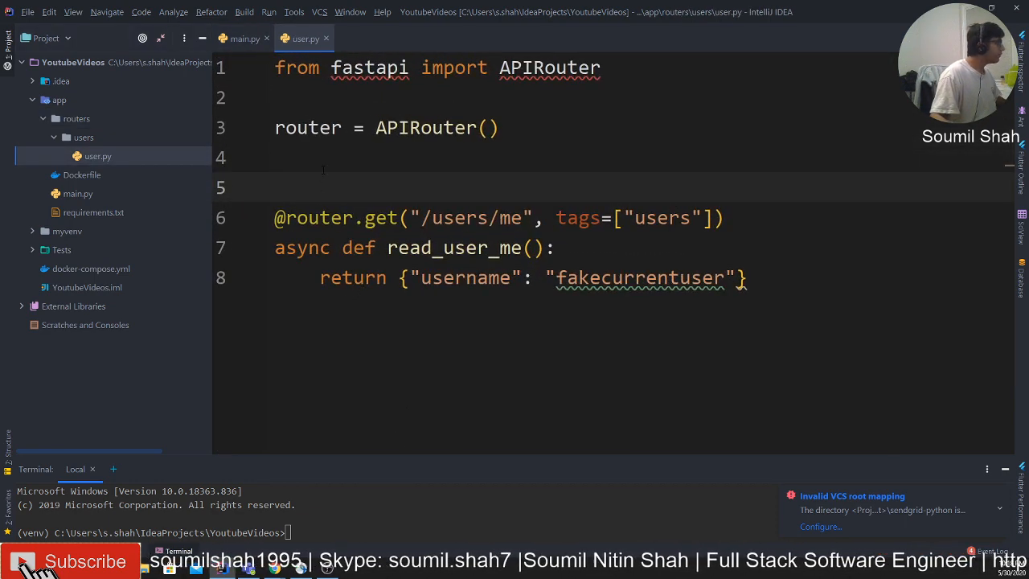
- Open user.py and highlight the APIRouter instantiation and the router used in the decorator
{"action": "double_click", "coordinate": [550, 68]}
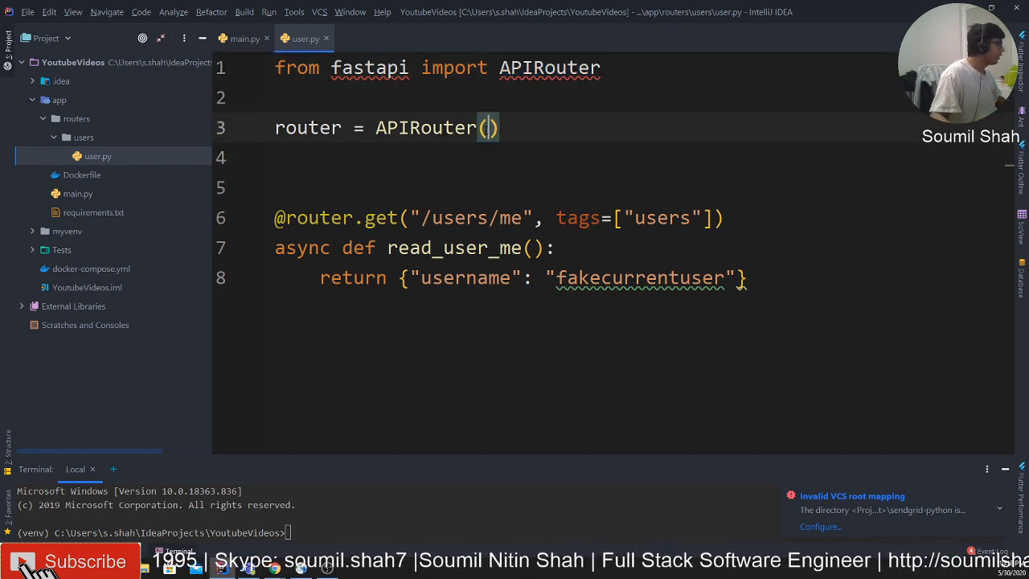
{"action": "double_click", "coordinate": [424, 128]}
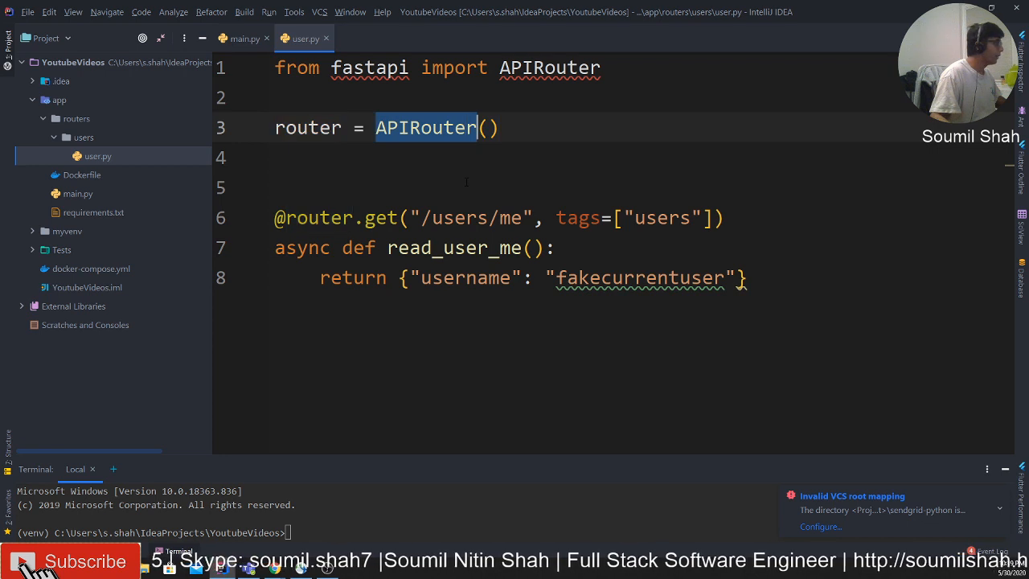
{"action": "left_click", "coordinate": [276, 187]}
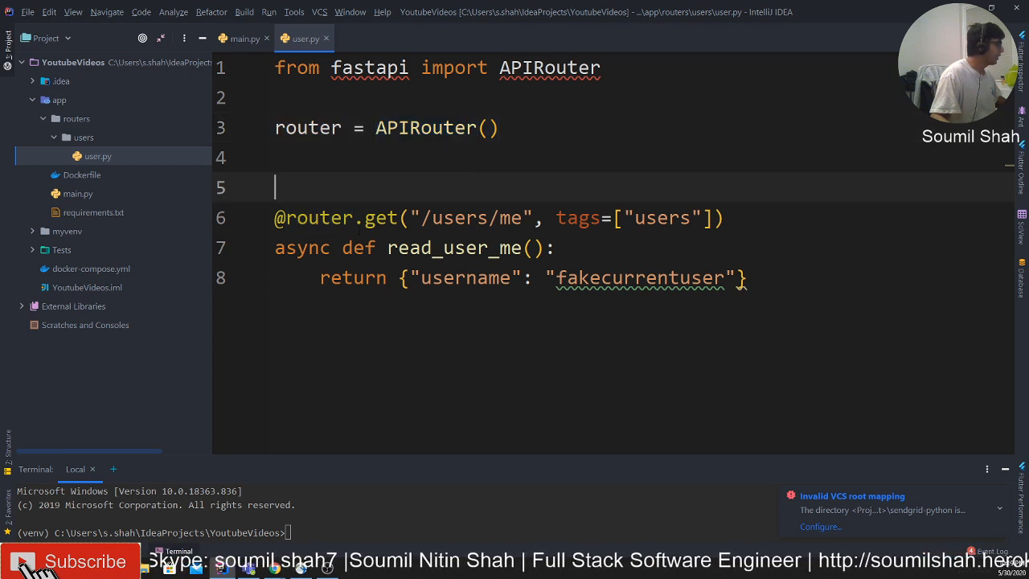
{"action": "double_click", "coordinate": [317, 219]}
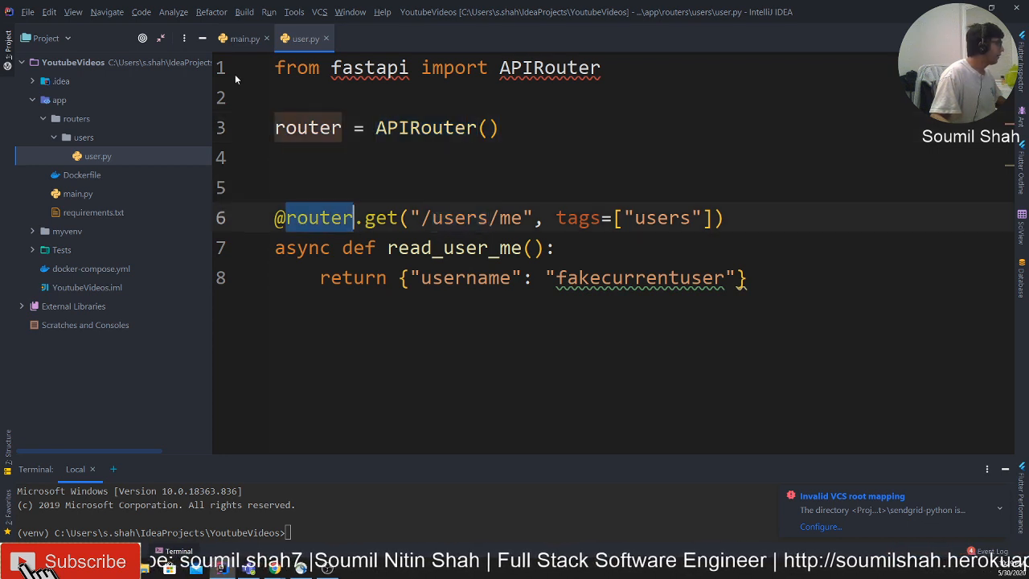
- Compare with main.py, return to user.py, then open the Dockerfile
{"action": "left_click", "coordinate": [241, 39]}
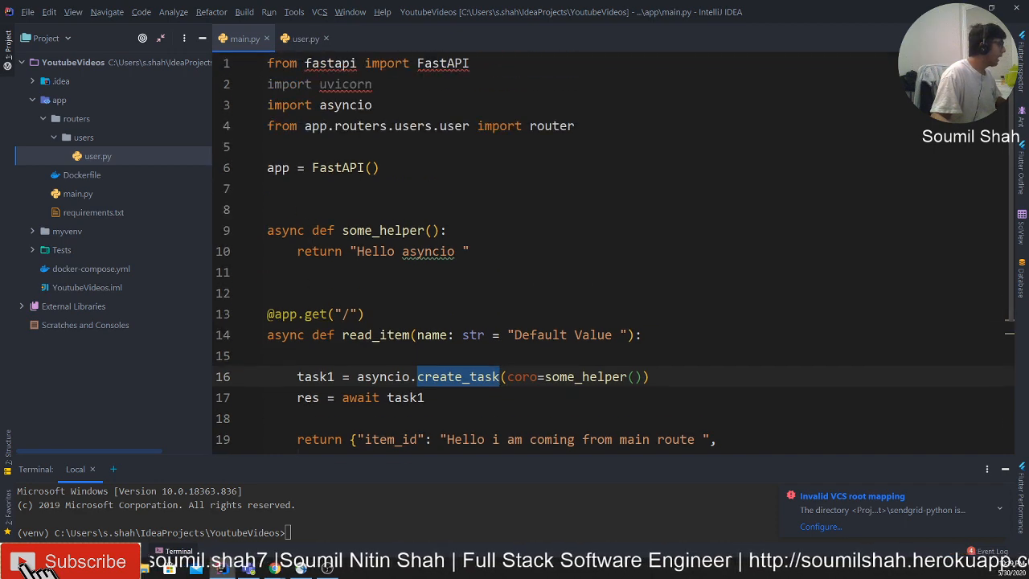
{"action": "left_click", "coordinate": [304, 39]}
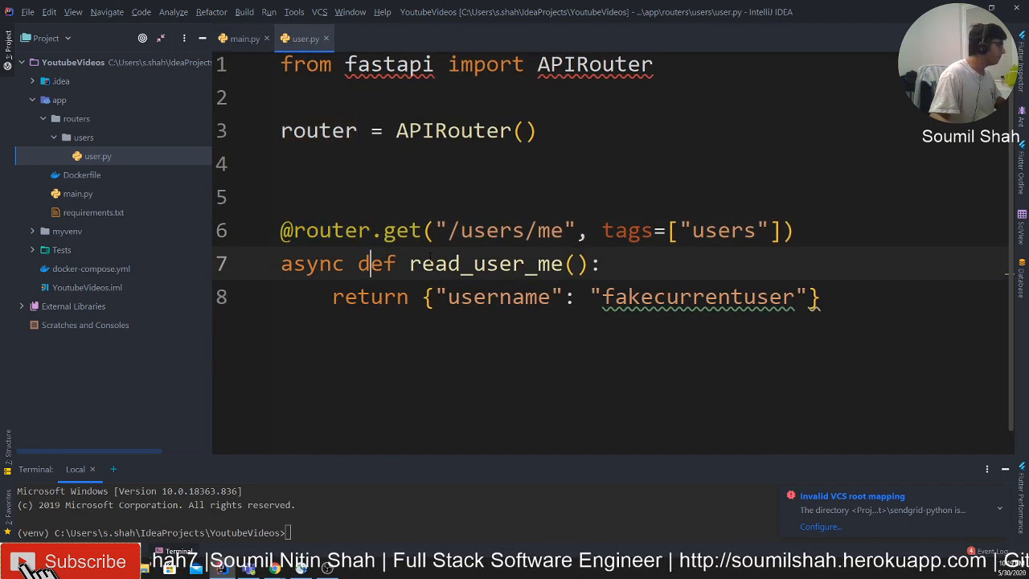
{"action": "double_click", "coordinate": [550, 230]}
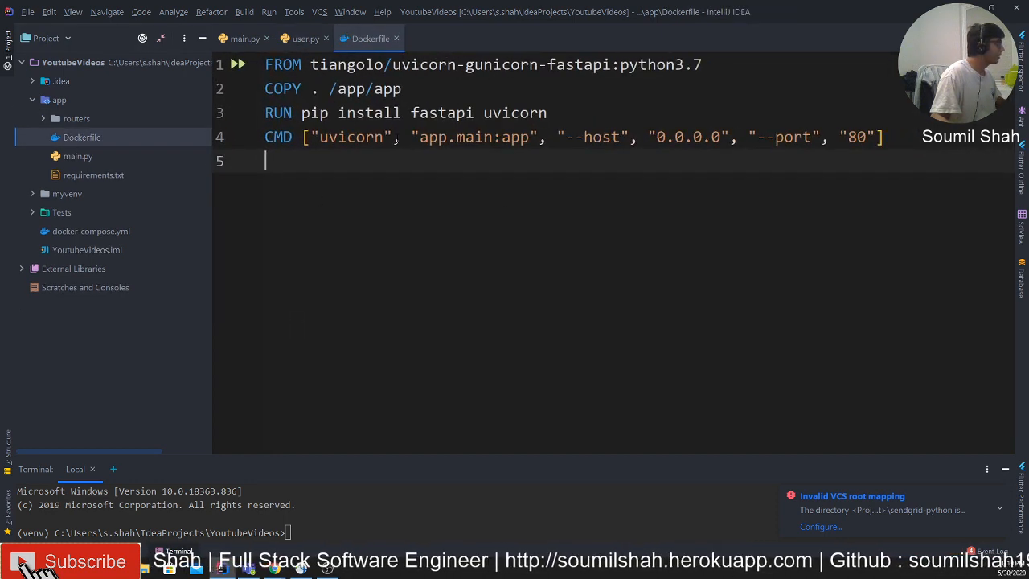
- Highlight the app module path in the Dockerfile CMD and check requirements.txt
{"action": "double_click", "coordinate": [433, 136]}
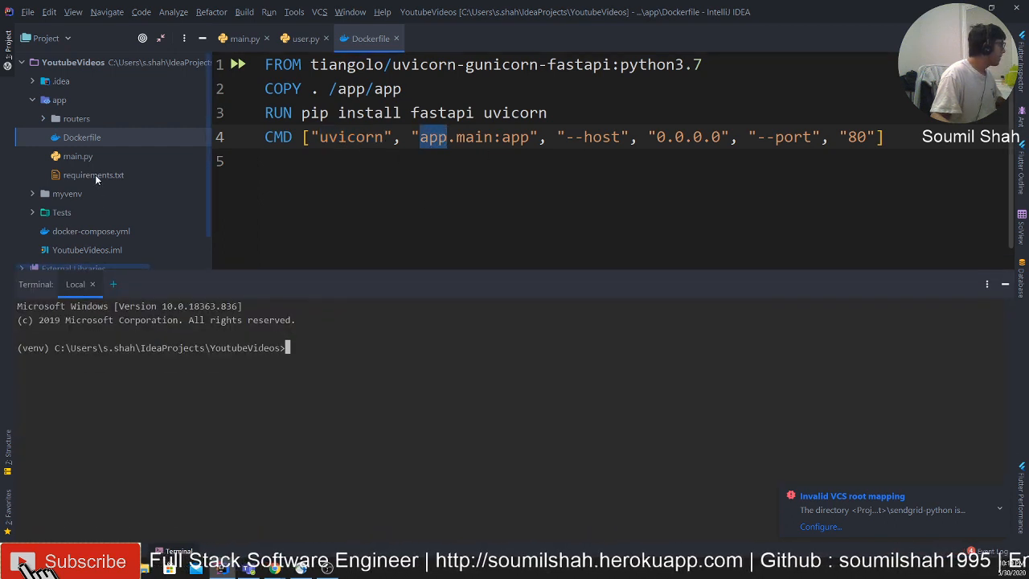
{"action": "left_click", "coordinate": [93, 174]}
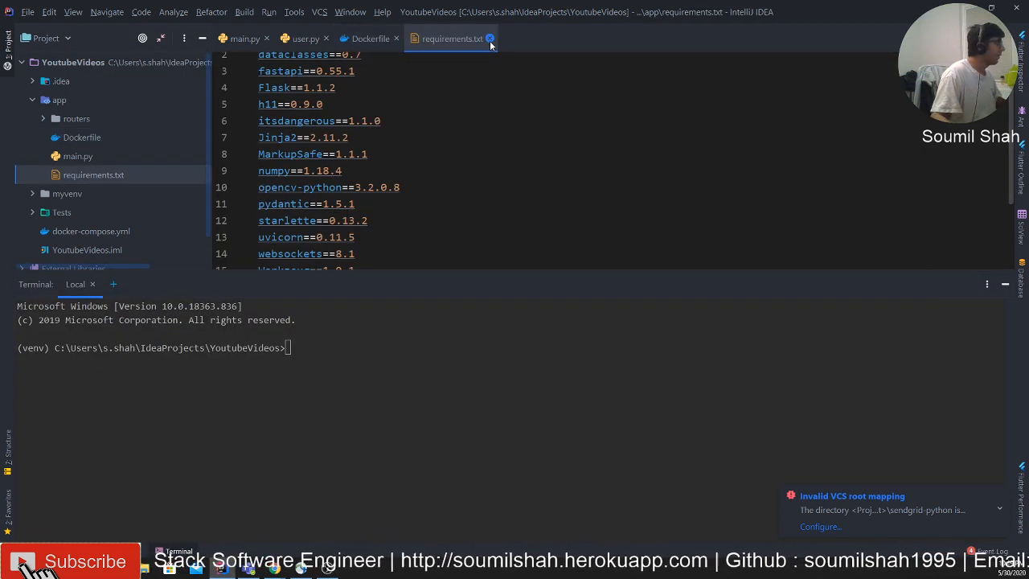
{"action": "left_click", "coordinate": [305, 39]}
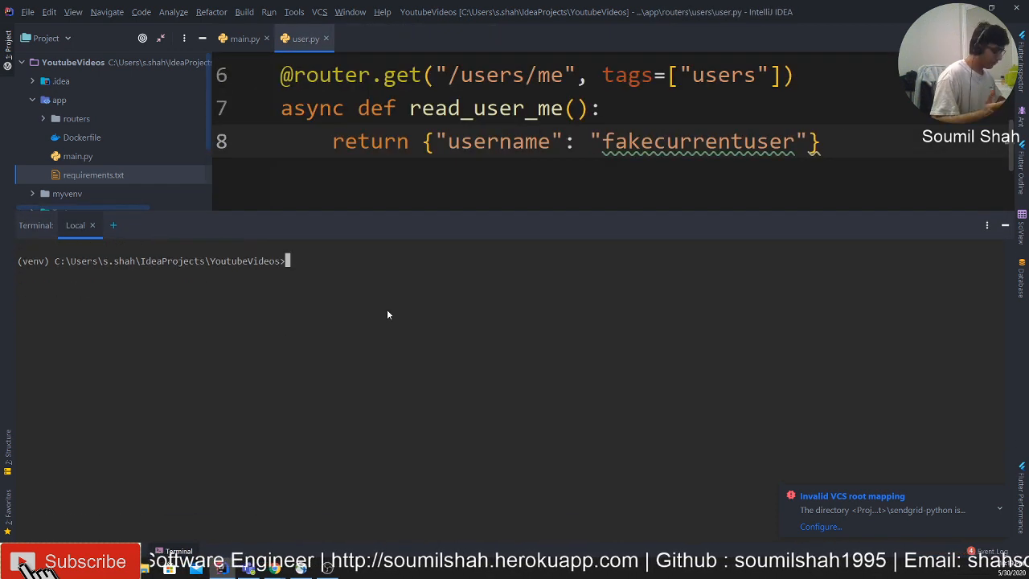
- Run docker-compose up --build in the terminal until uvicorn starts, then switch to the browser
{"action": "type", "text": "docke"}
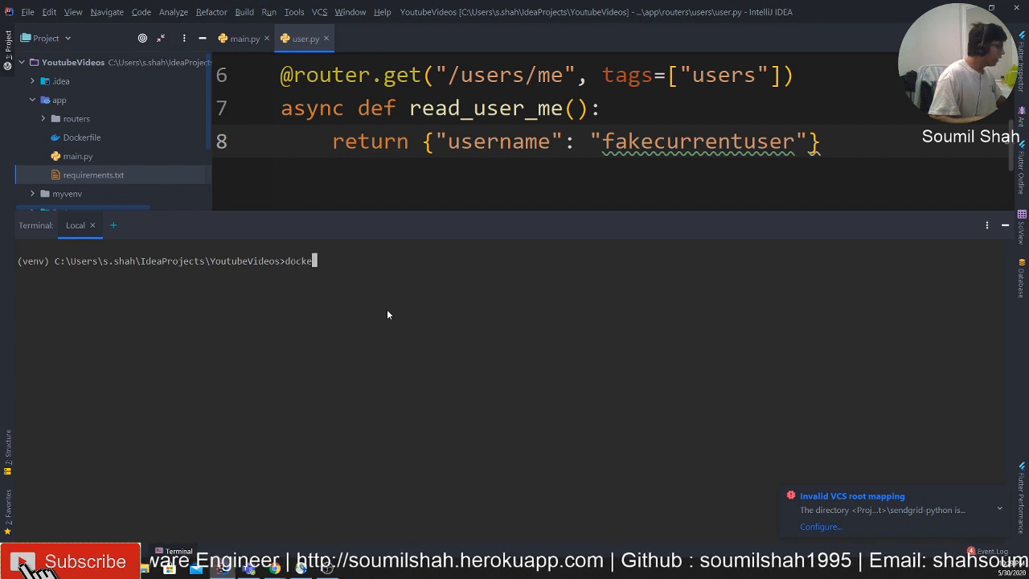
{"action": "type", "text": "r-compose"}
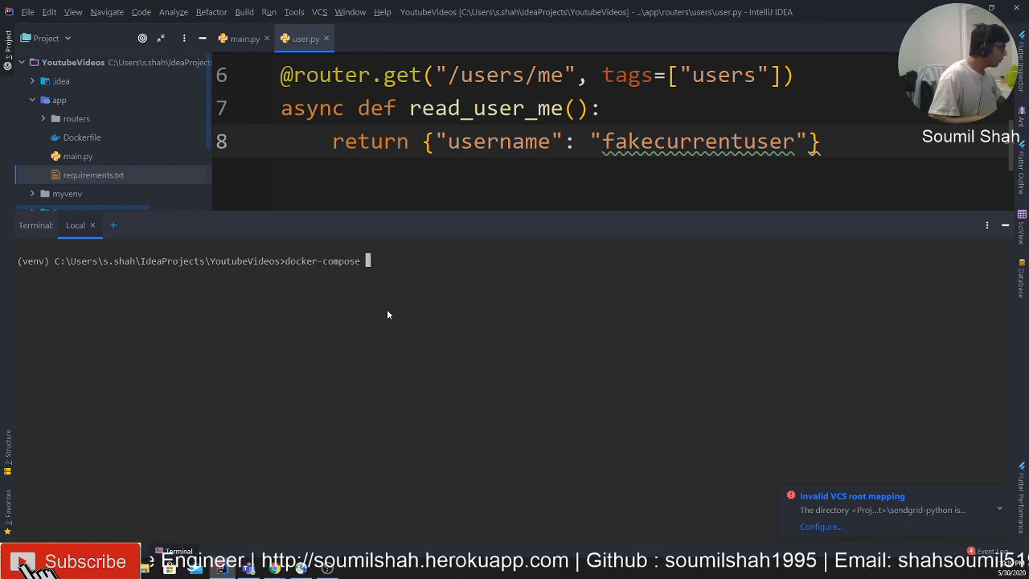
{"action": "type", "text": "up --"}
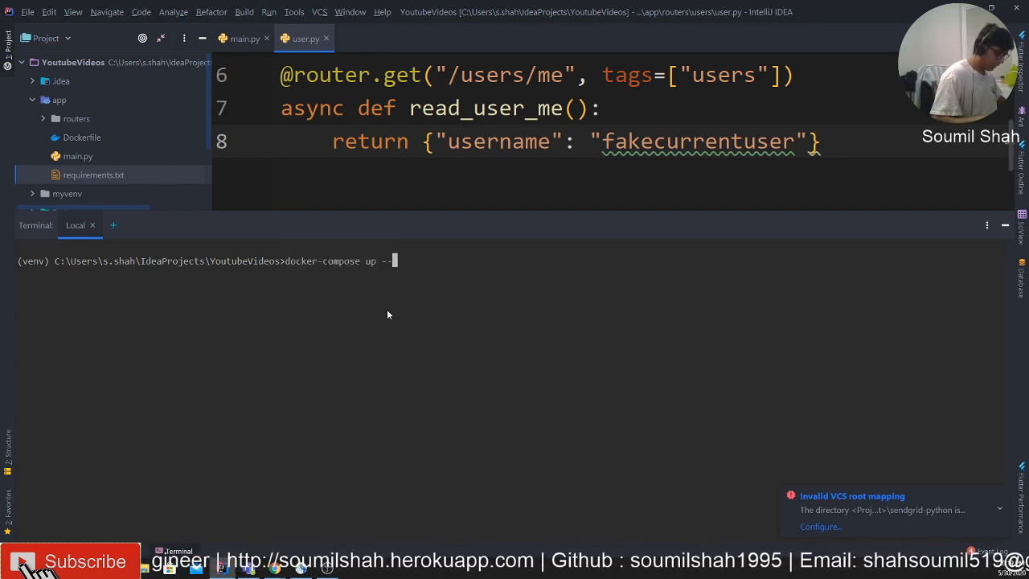
{"action": "type", "text": "build"}
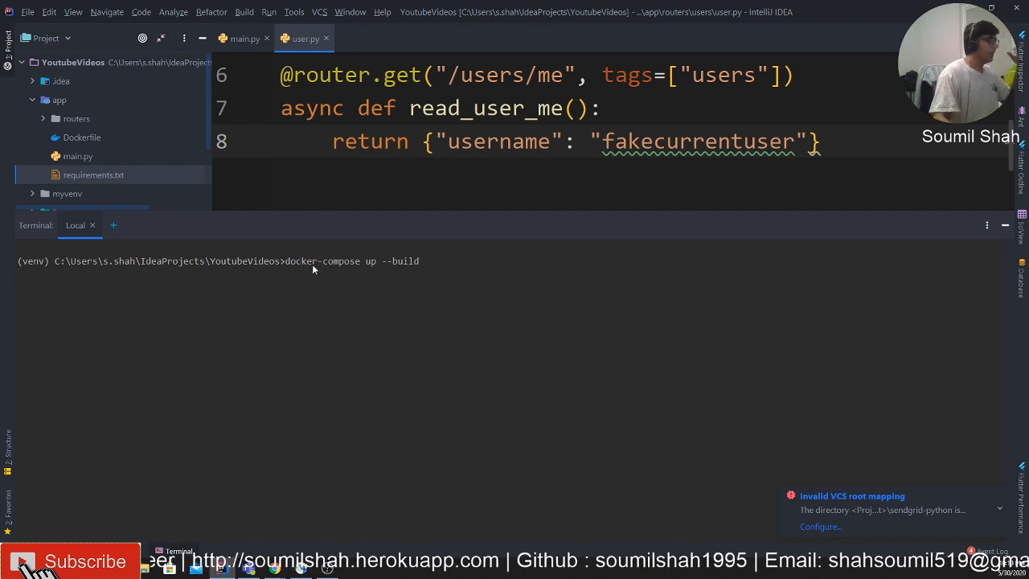
{"action": "key", "text": "Return"}
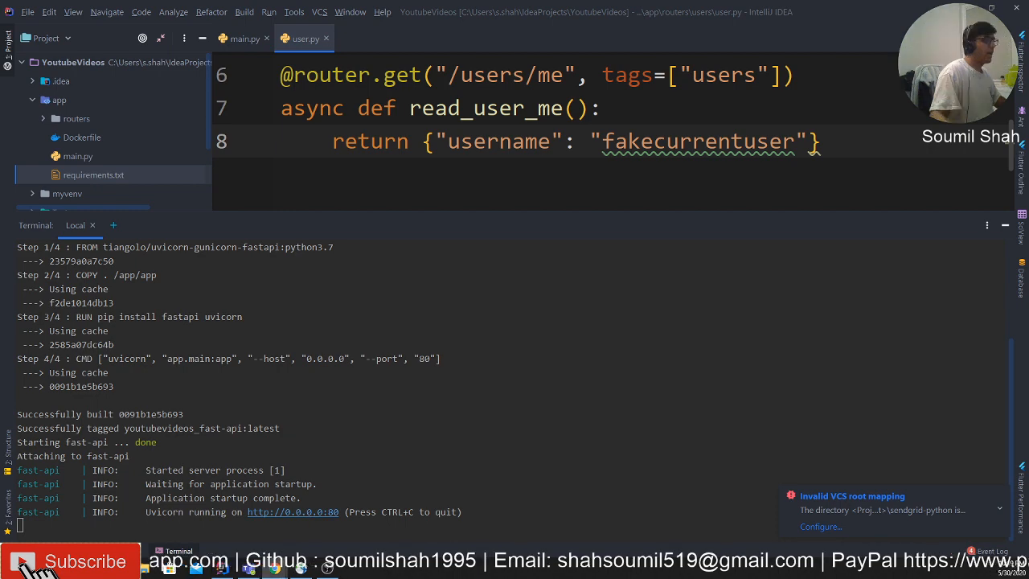
{"action": "left_click", "coordinate": [274, 568]}
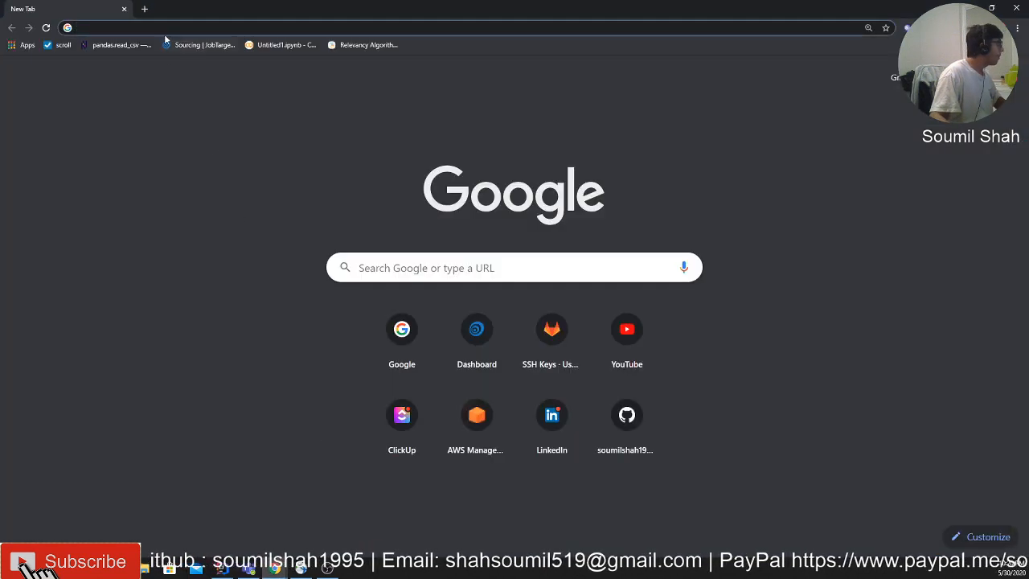
- Try 0.0.0.0, then load localhost to get the root route's JSON response
{"action": "type", "text": "0.0.0.0"}
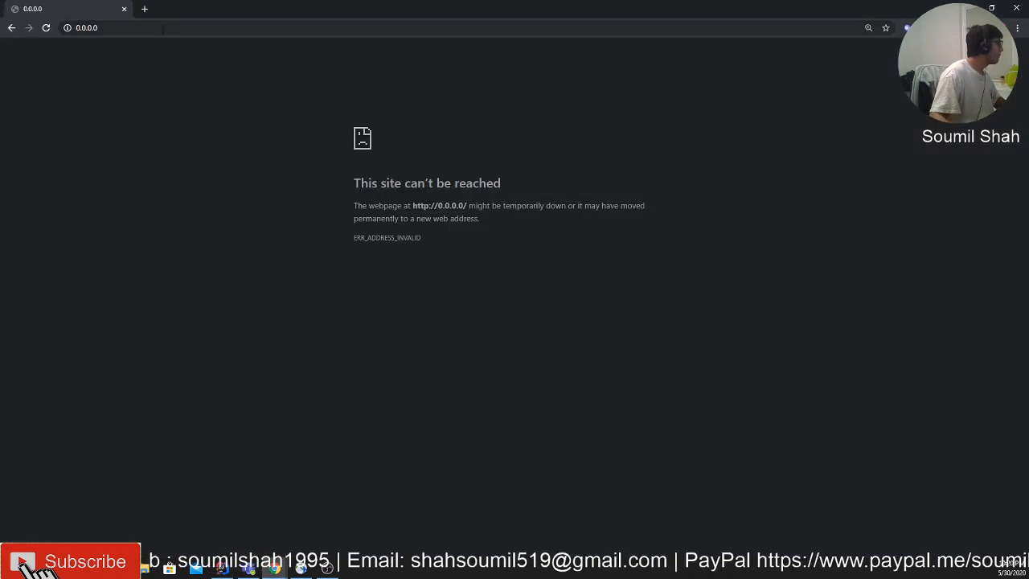
{"action": "type", "text": "localhost:48566"}
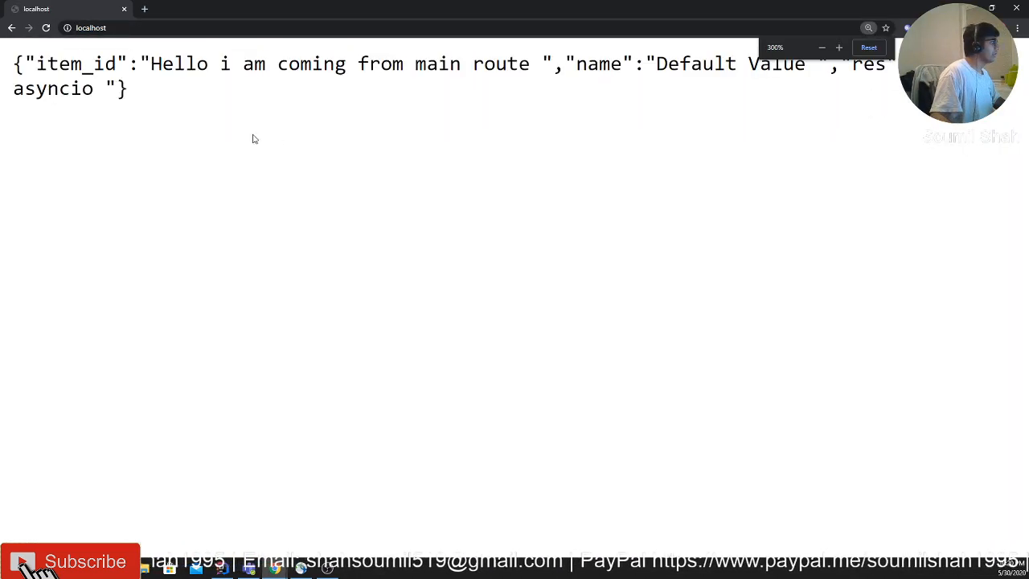
{"action": "left_click_drag", "start_coordinate": [243, 64], "coordinate": [529, 65]}
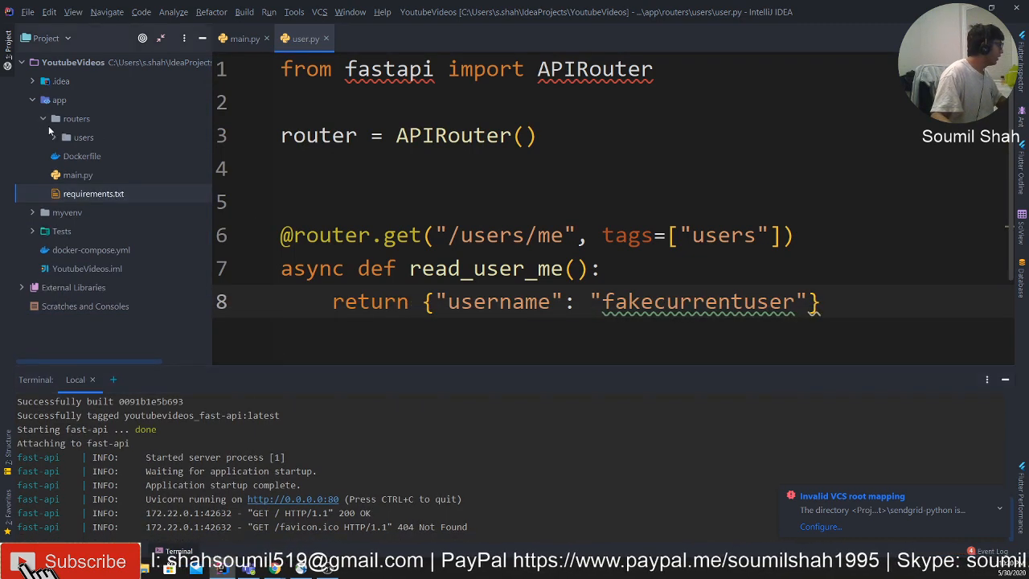
- Expand the users package to show user.py in the project tree
{"action": "left_click", "coordinate": [53, 137]}
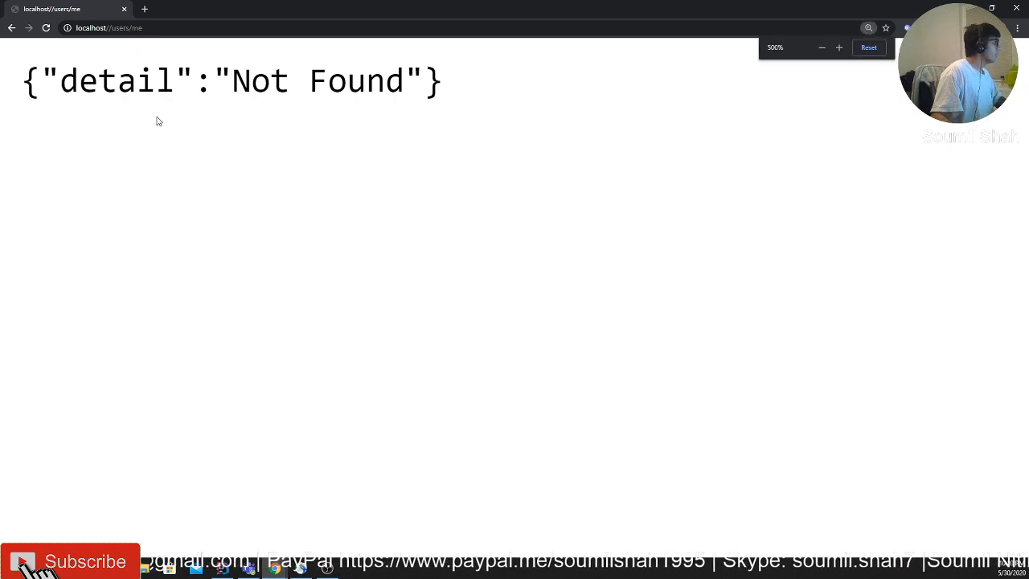
- Correct the address to localhost/users/me to get the fakecurrentuser JSON, then return to the editor
{"action": "left_click", "coordinate": [109, 27]}
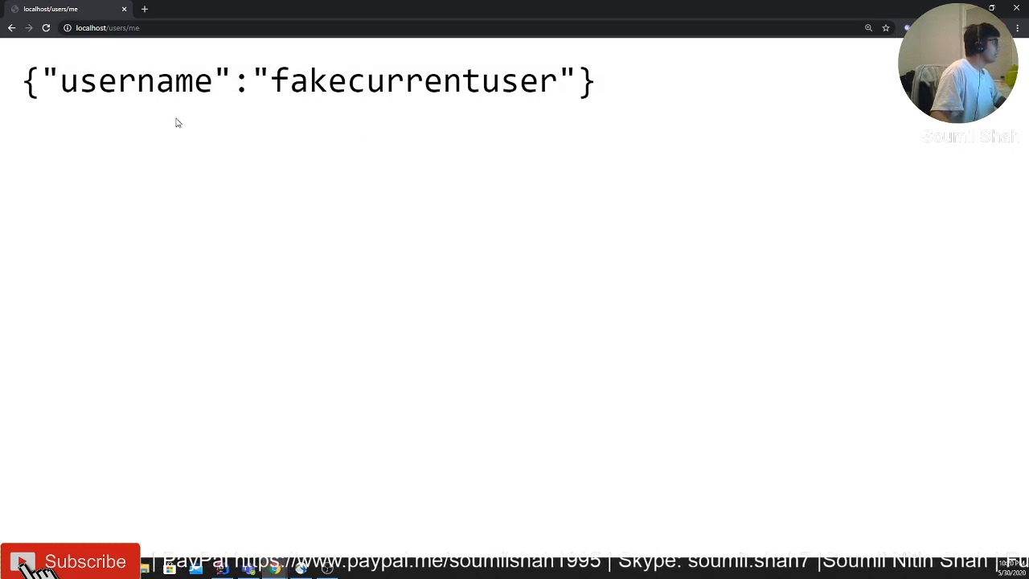
{"action": "left_click", "coordinate": [222, 569]}
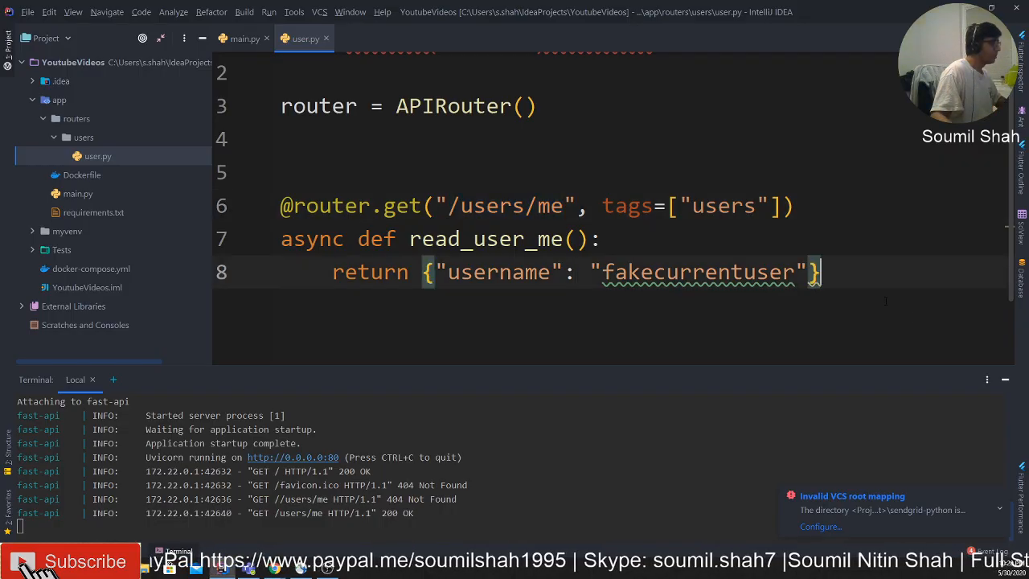
{"action": "left_click", "coordinate": [447, 271]}
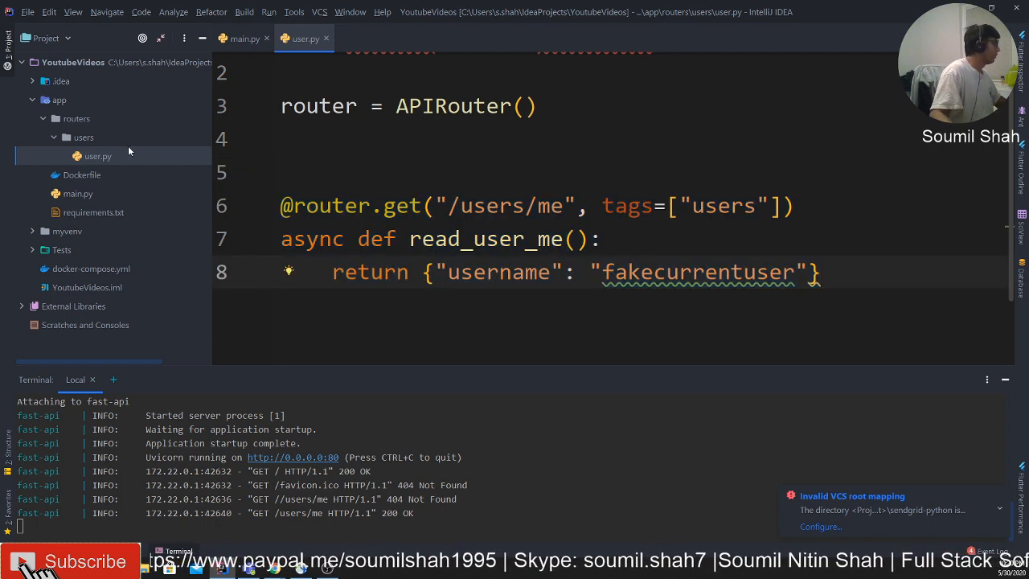
{"action": "scroll", "scroll_direction": "up", "scroll_amount": 3}
{"action": "type", "text": "localhost/us"}
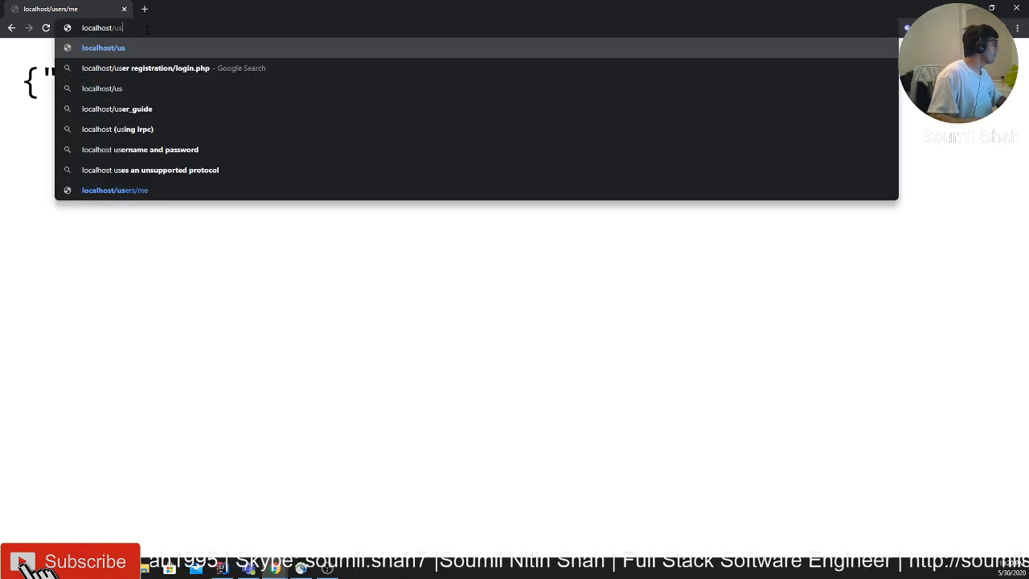
- Load localhost/docs to show the Swagger page listing the root and /users/me routes
{"action": "key", "text": "Backspace"}
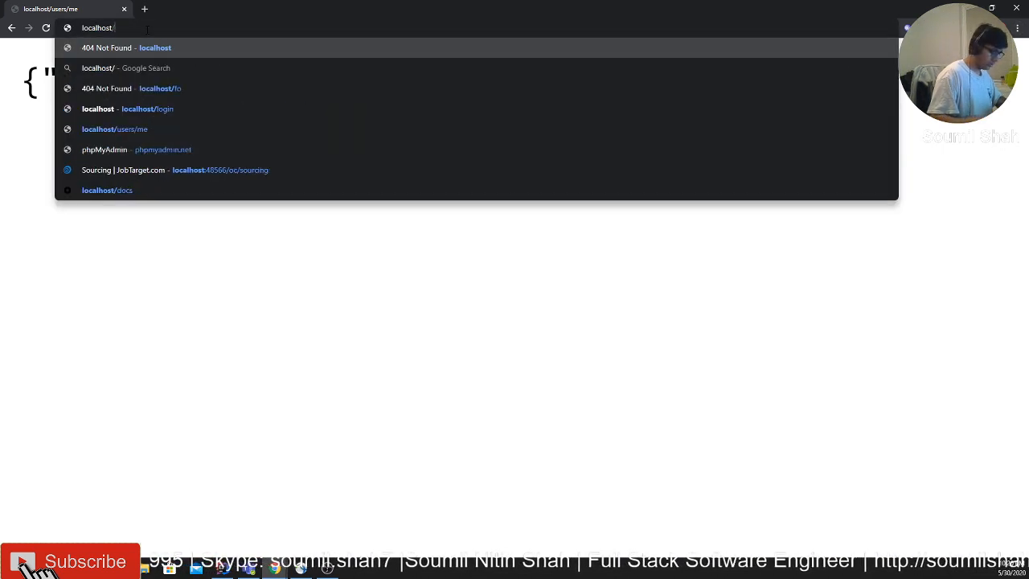
{"action": "left_click", "coordinate": [106, 190]}
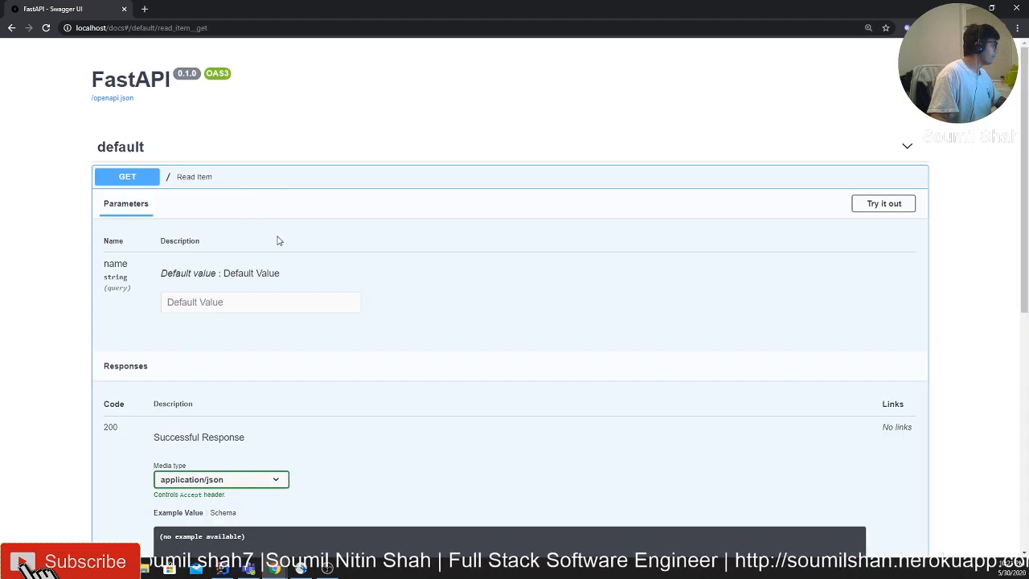
{"action": "mouse_move", "coordinate": [225, 199]}
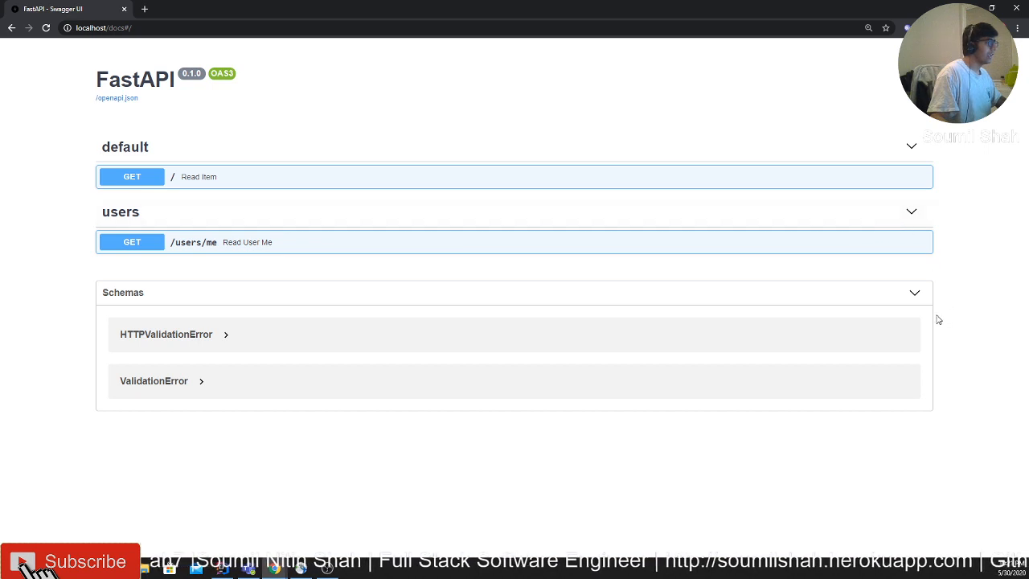
{"action": "mouse_move", "coordinate": [924, 305]}
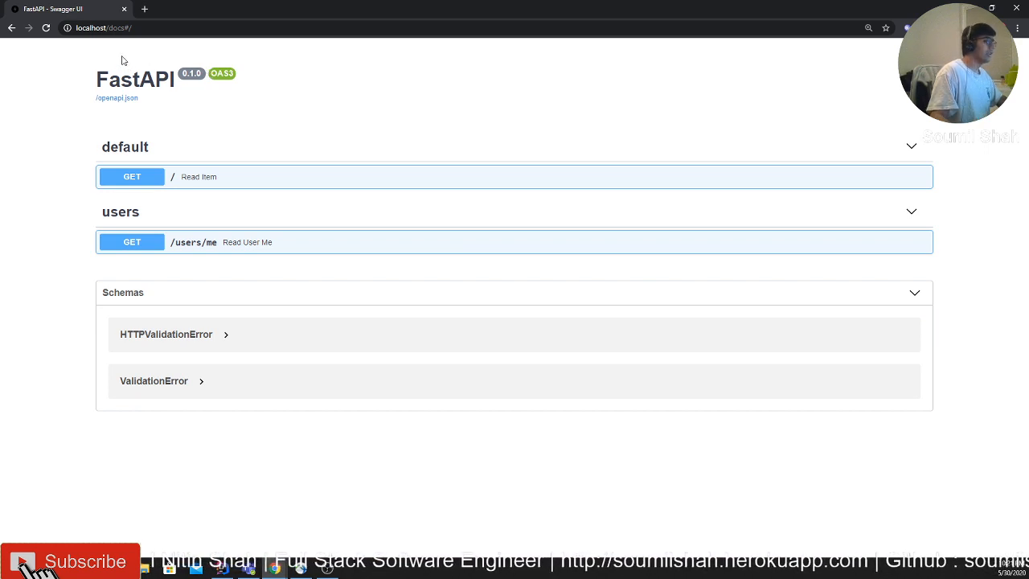
{"action": "mouse_move", "coordinate": [360, 106]}
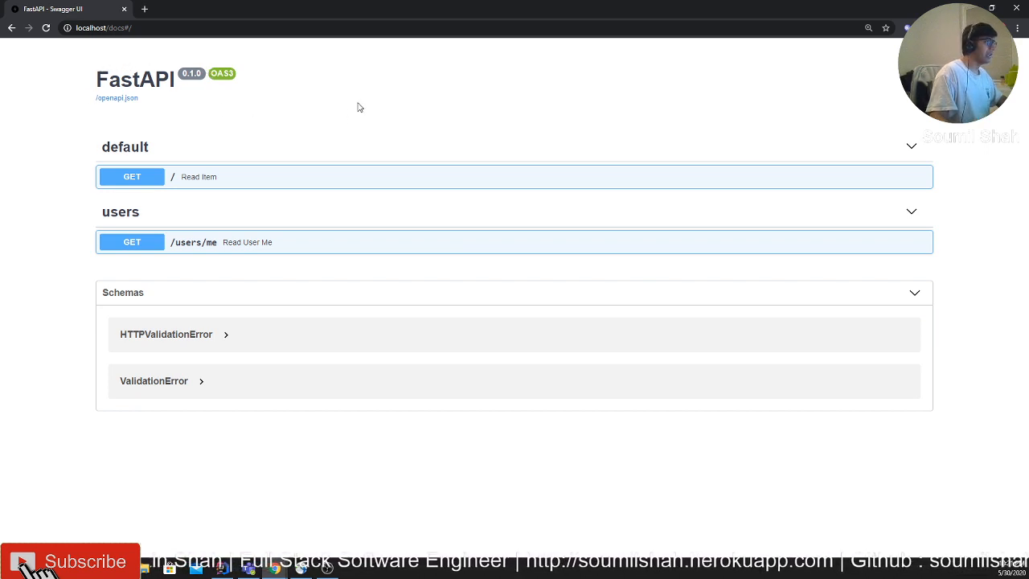